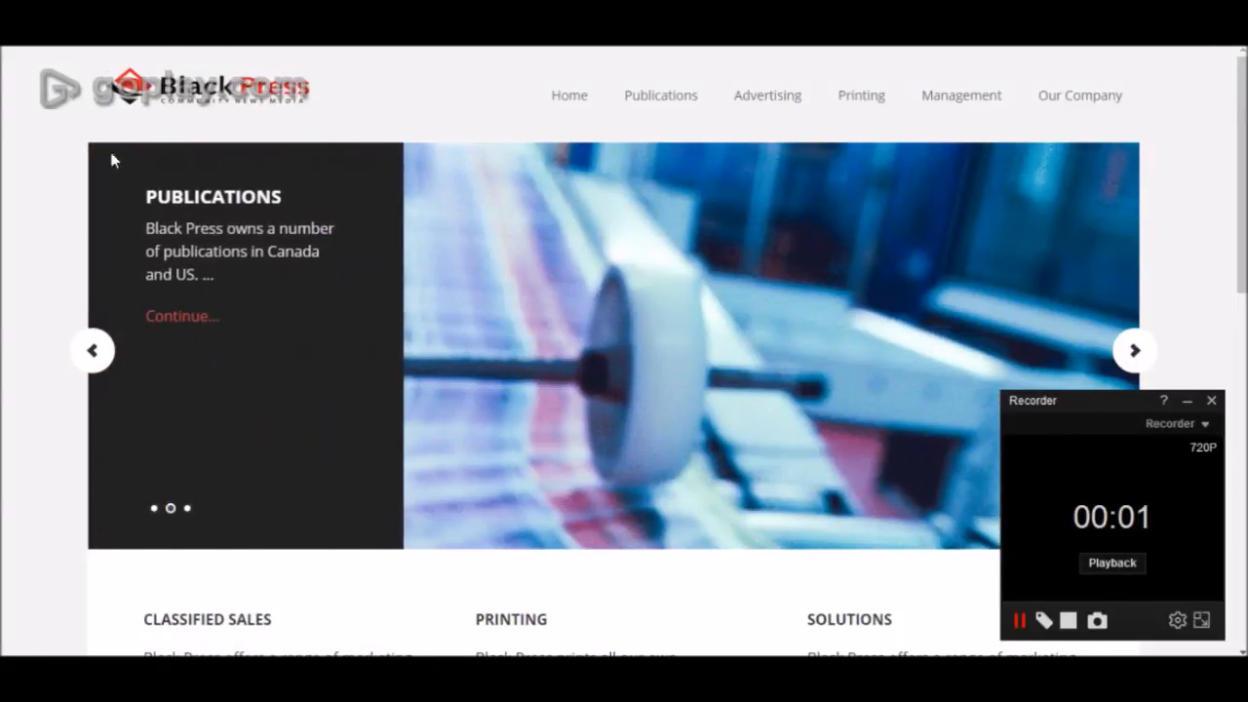
mouse_move(356, 137)
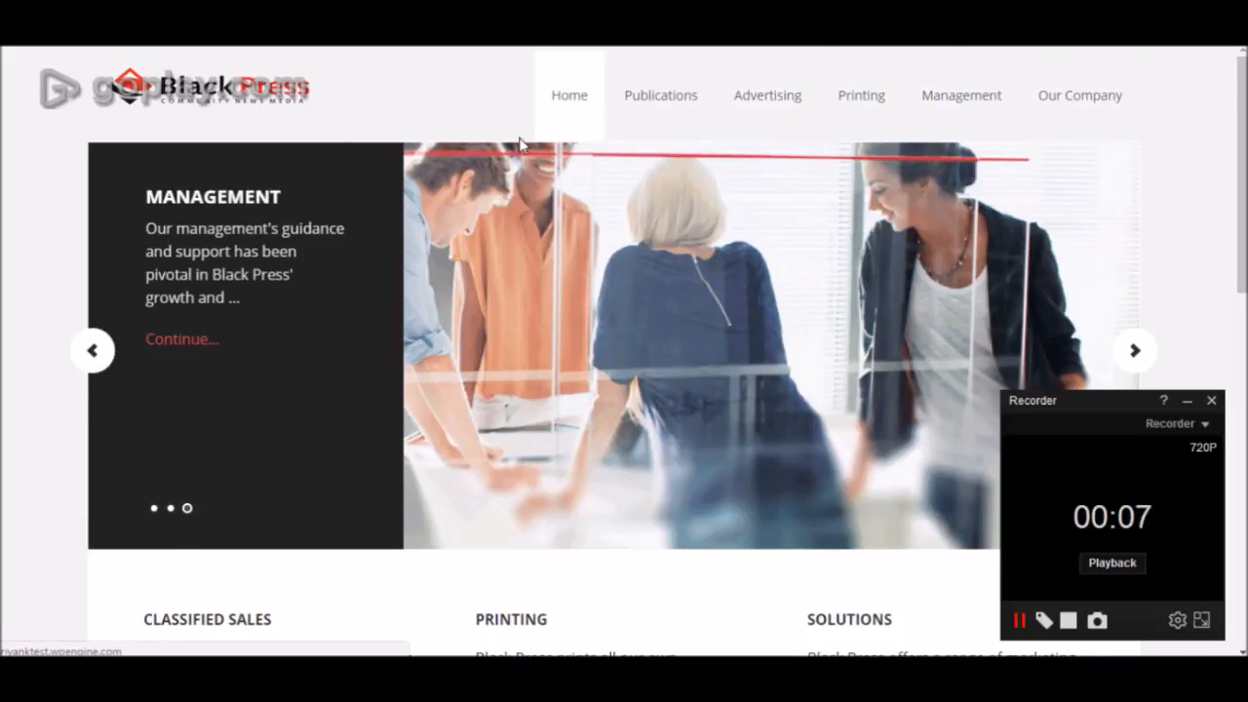
- Review the Black Press homepage, then preview it on an HTC One X in portrait
scroll("down", 3)
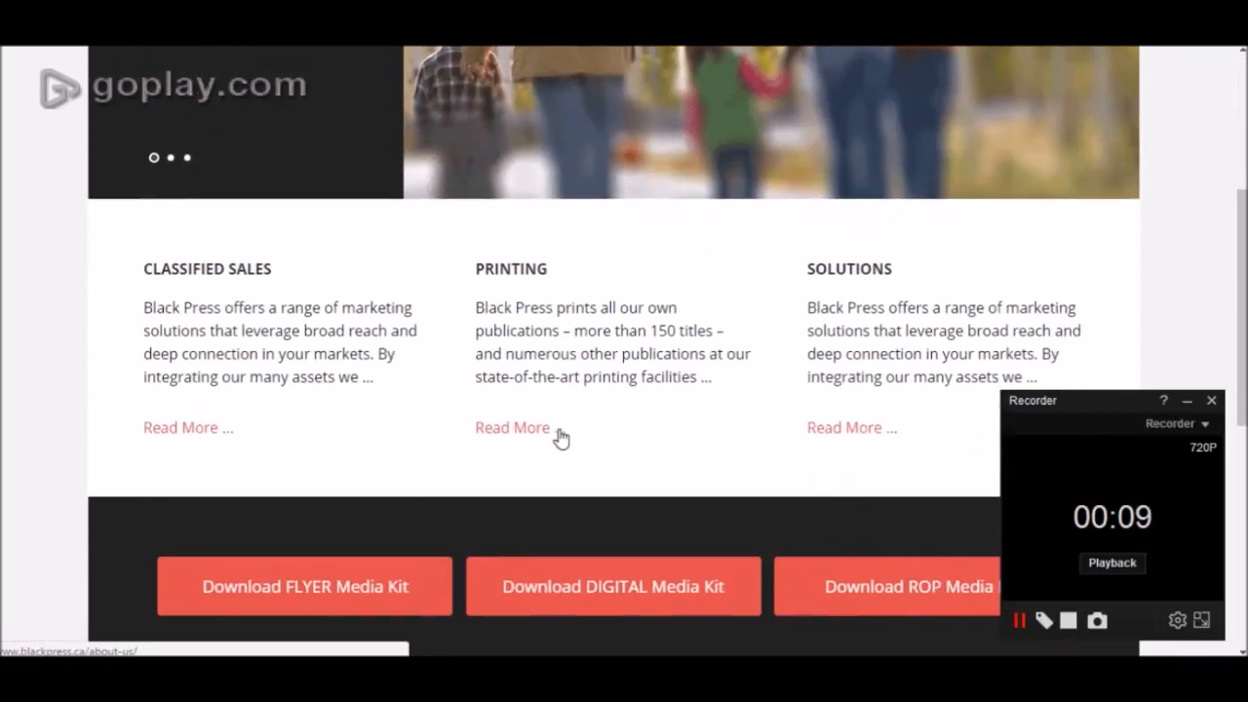
scroll("down", 3)
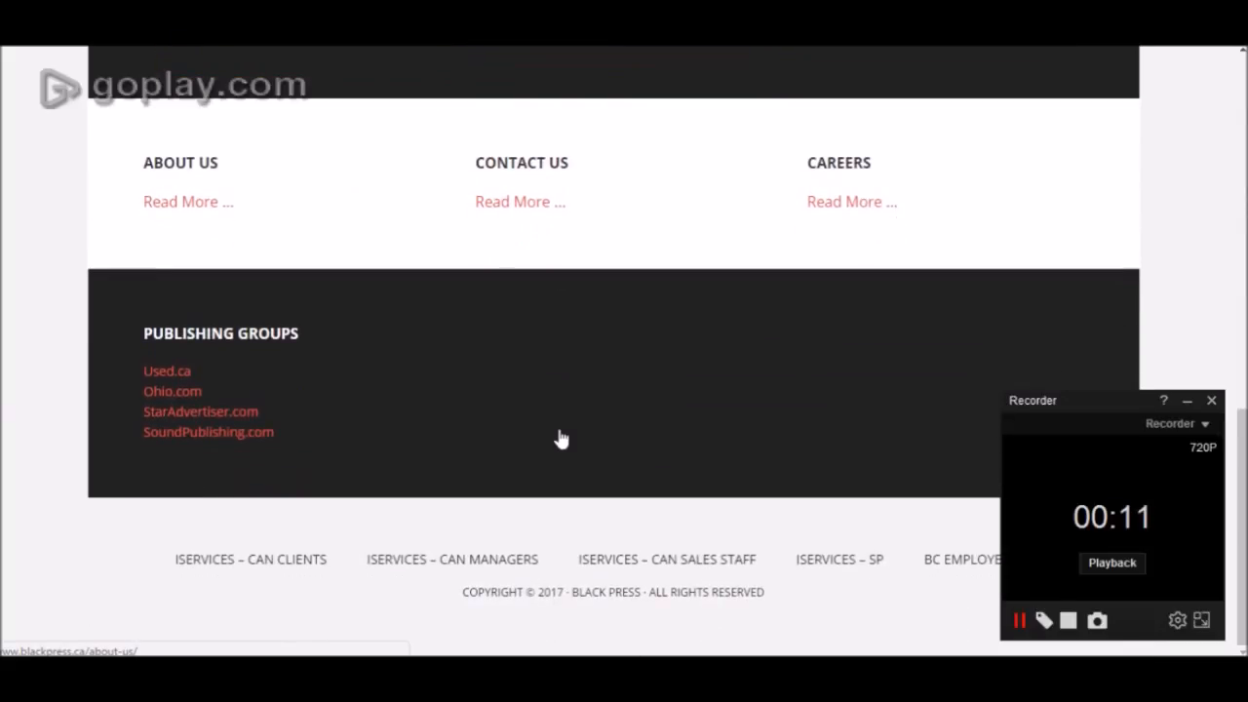
scroll("up", 3)
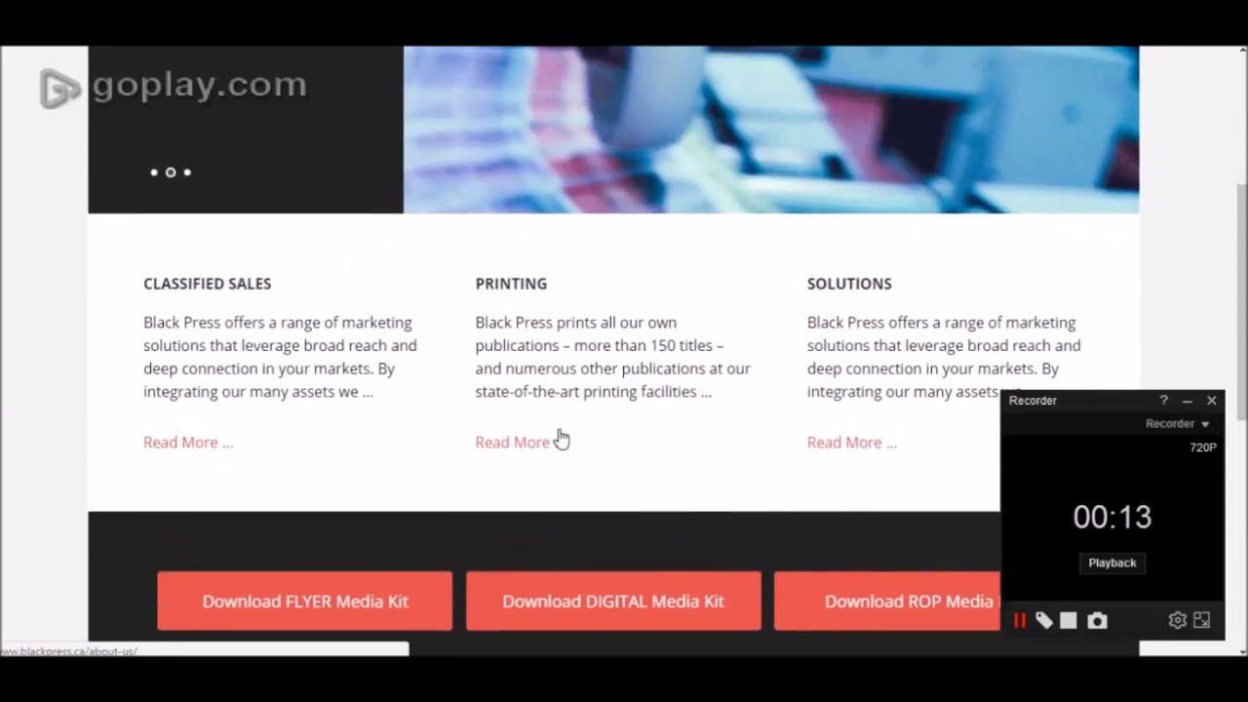
scroll("down", 3)
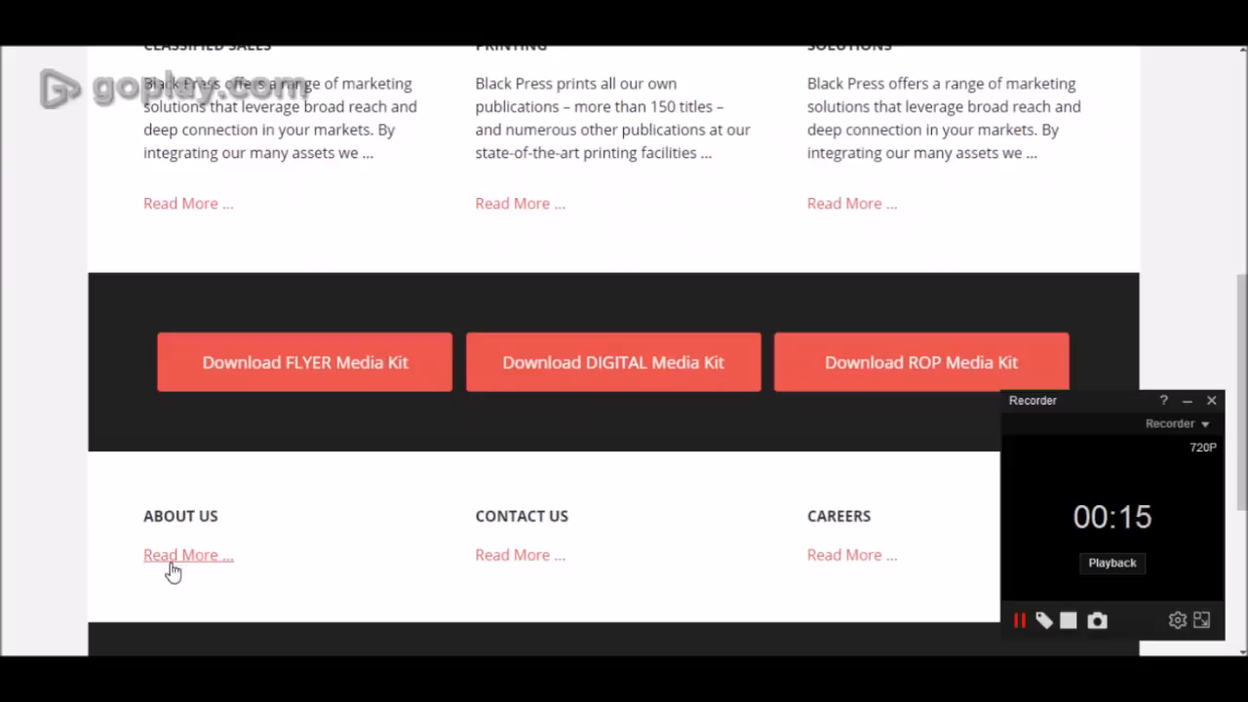
scroll("down", 3)
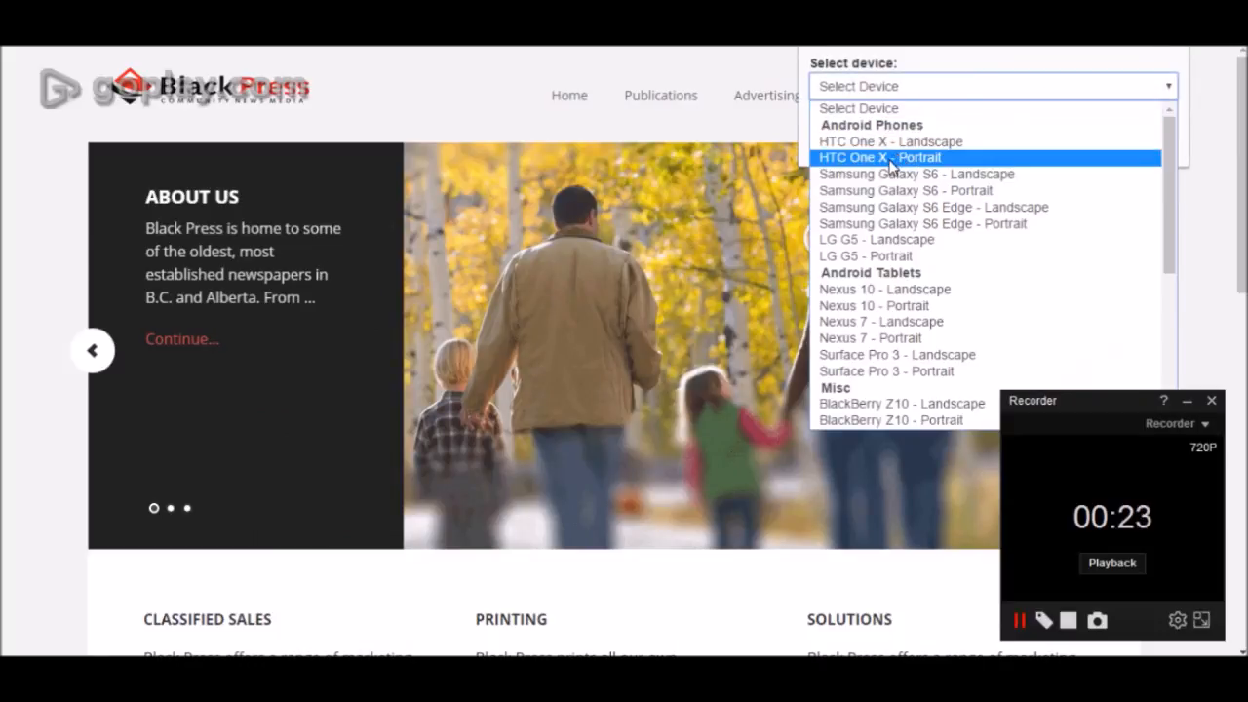
left_click(878, 157)
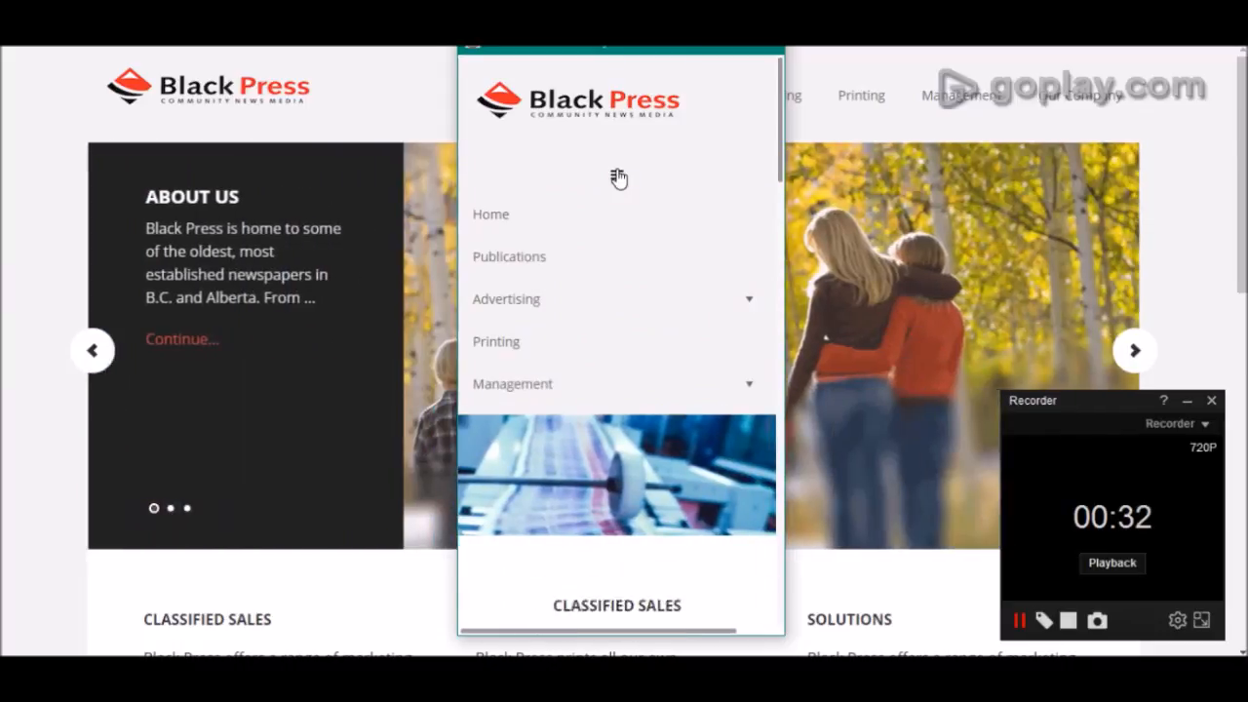
scroll("down", 3)
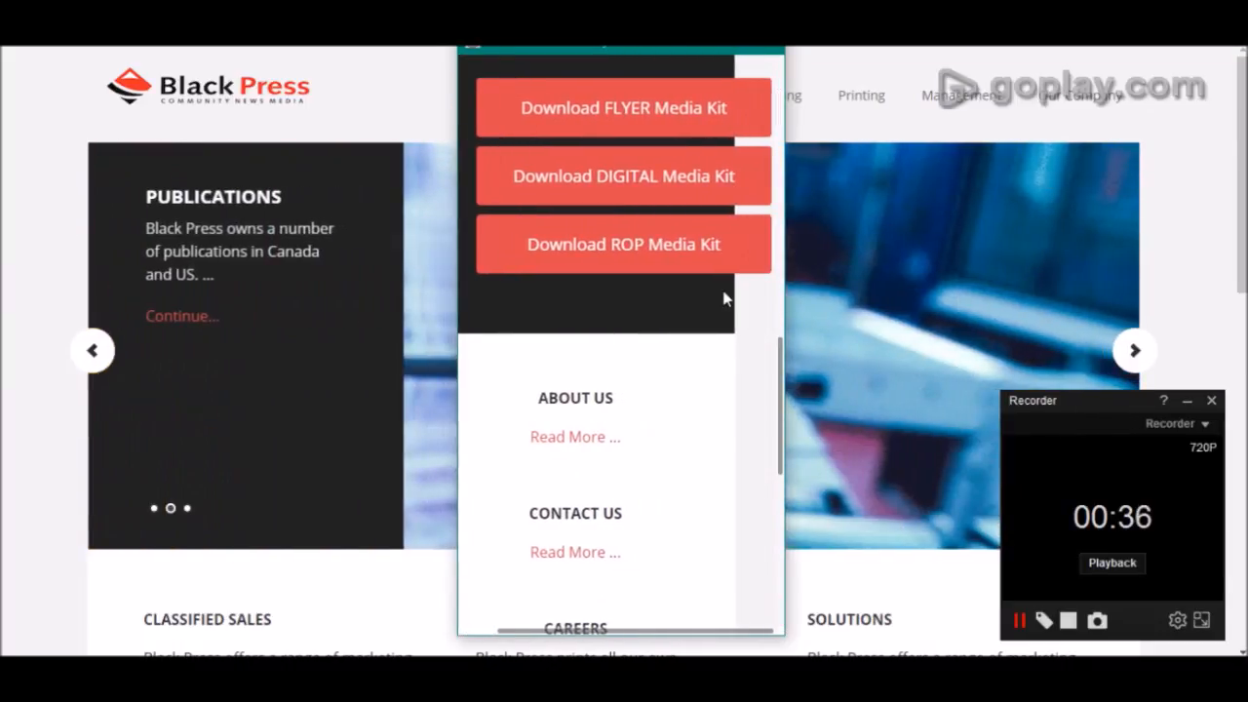
scroll("up", 3)
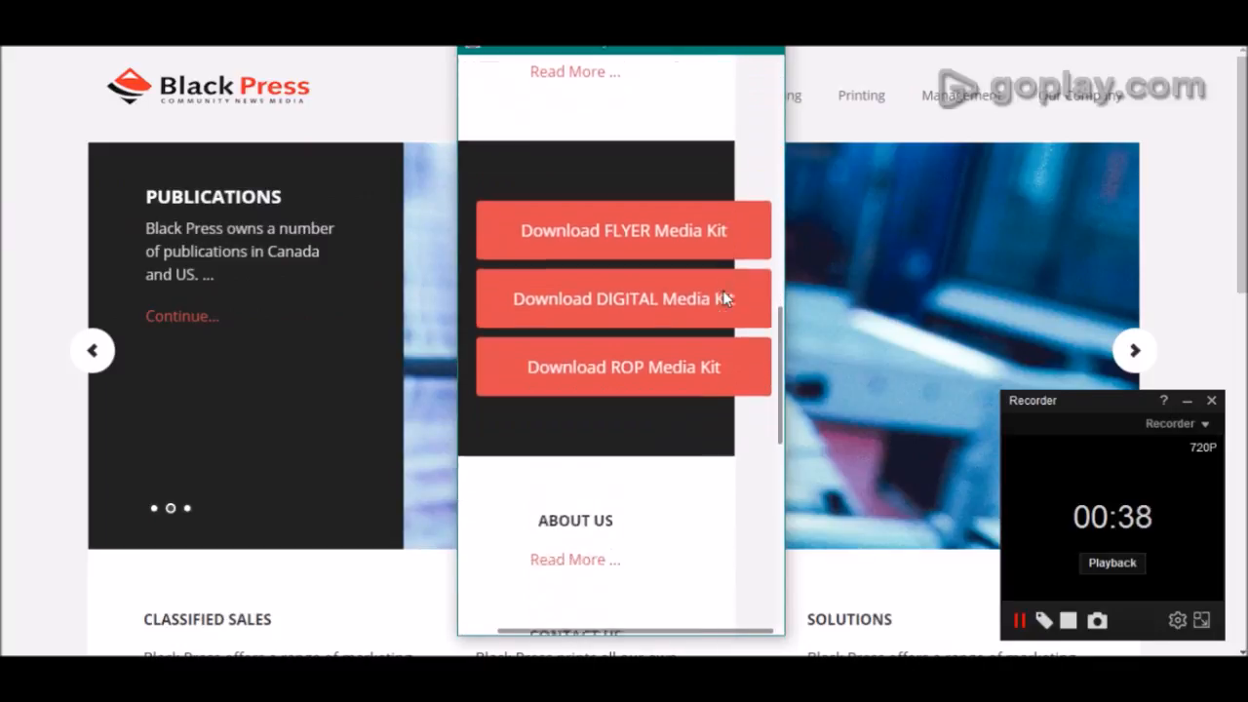
scroll("down", 3)
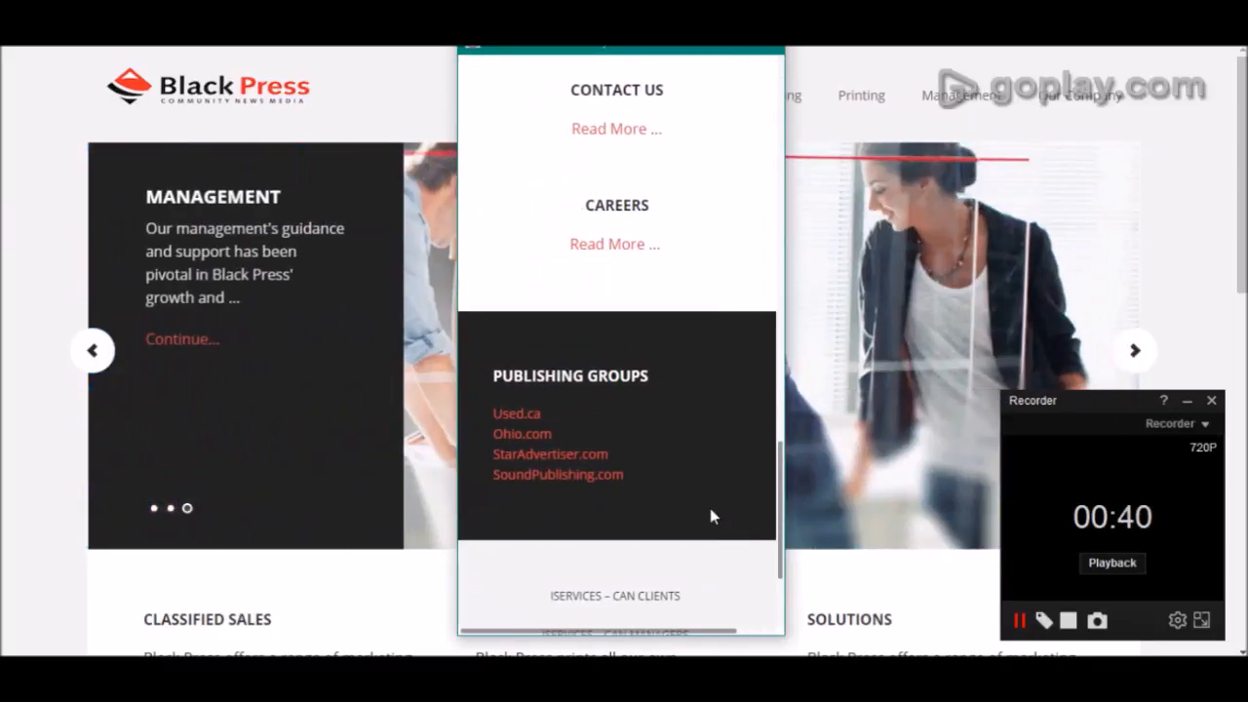
scroll("up", 3)
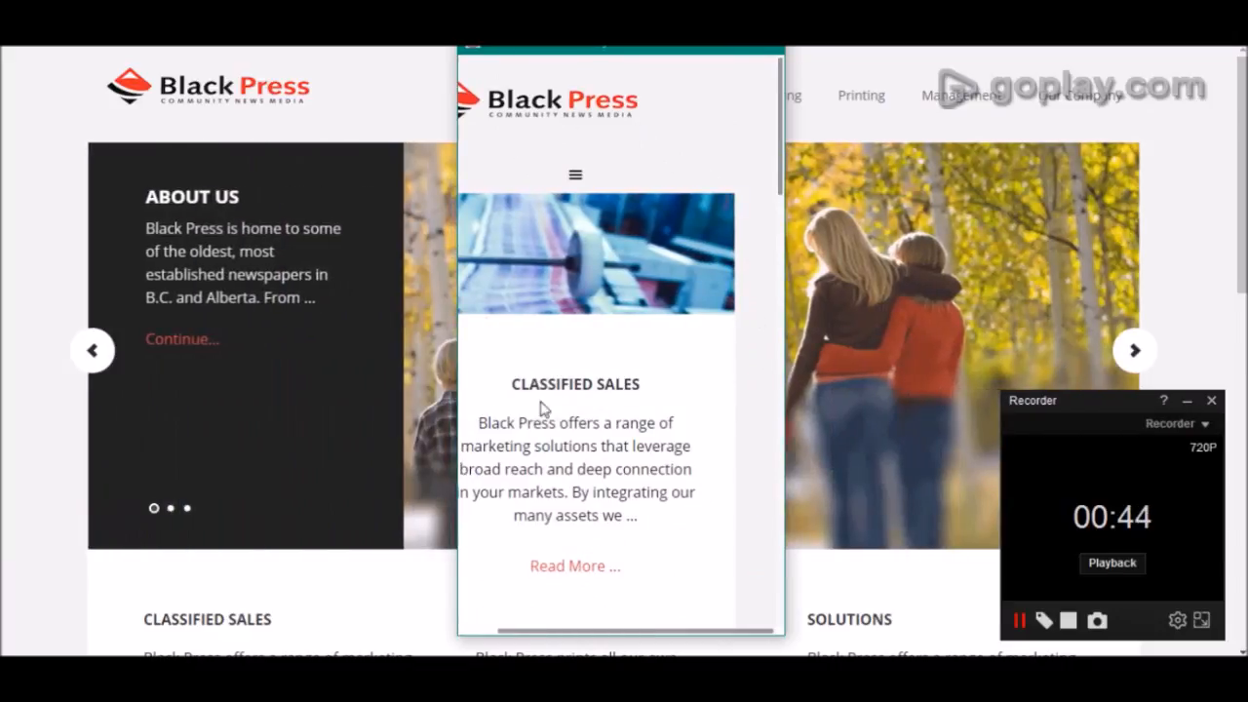
scroll("down", 3)
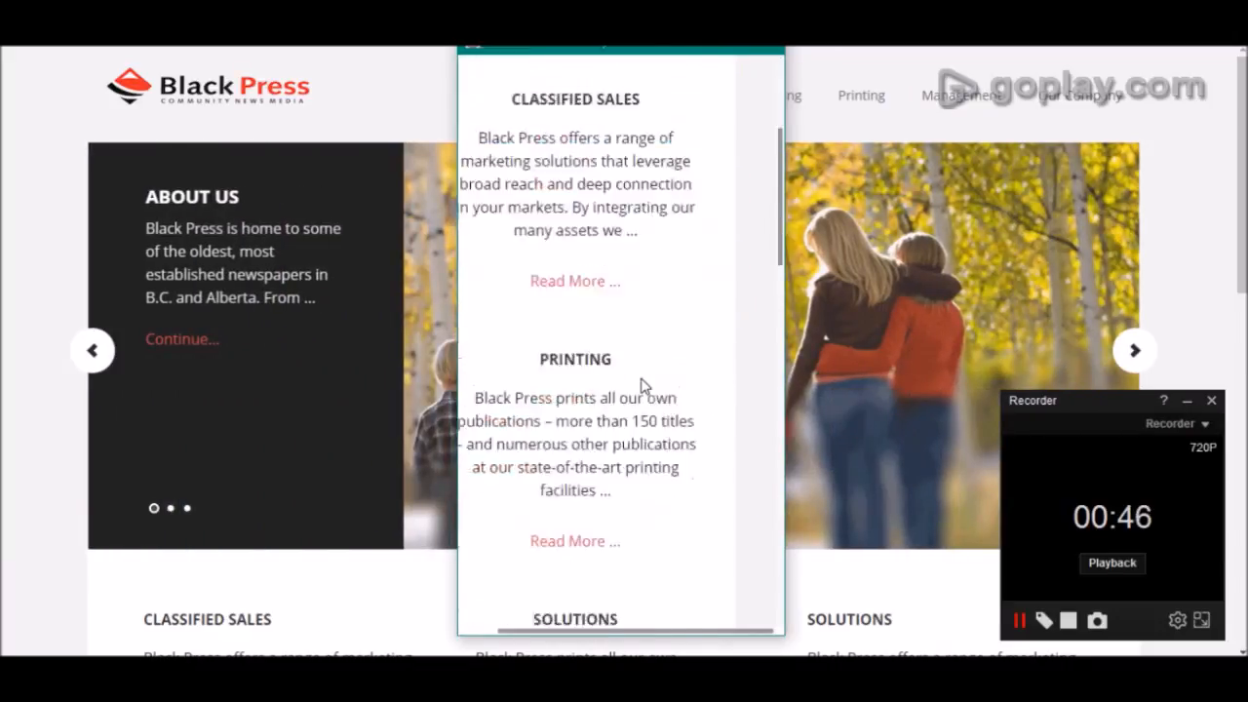